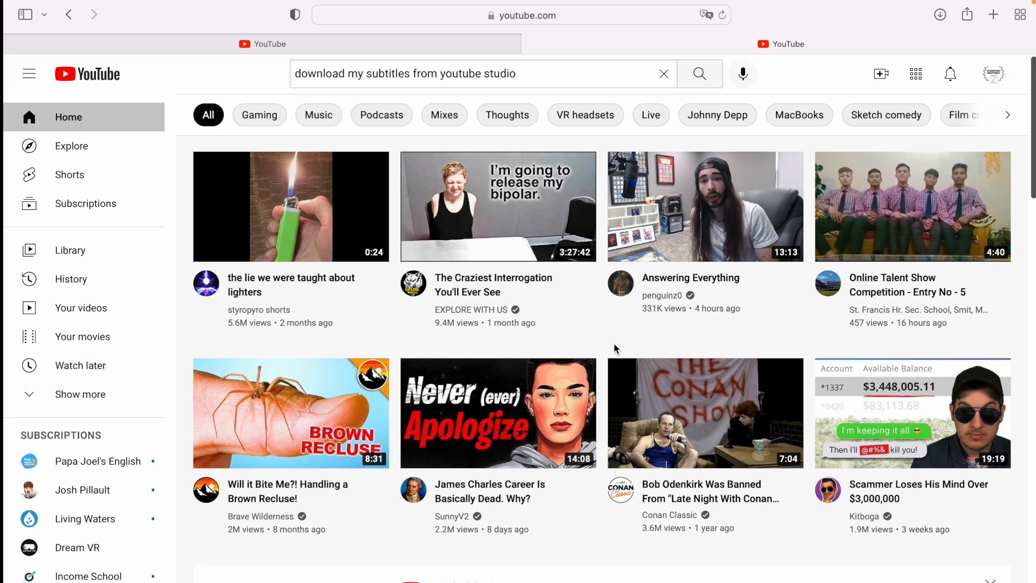
{"action": "mouse_move", "coordinate": [648, 66]}
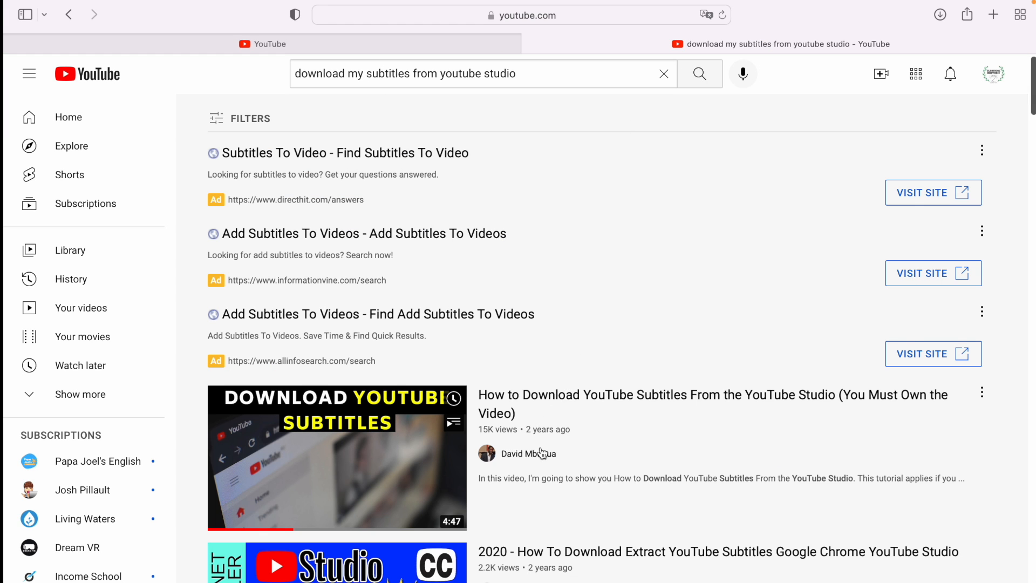
- Browse the subtitle-download search results, then launch YouTube Studio from the account menu
{"action": "scroll", "scroll_direction": "down", "scroll_amount": 3}
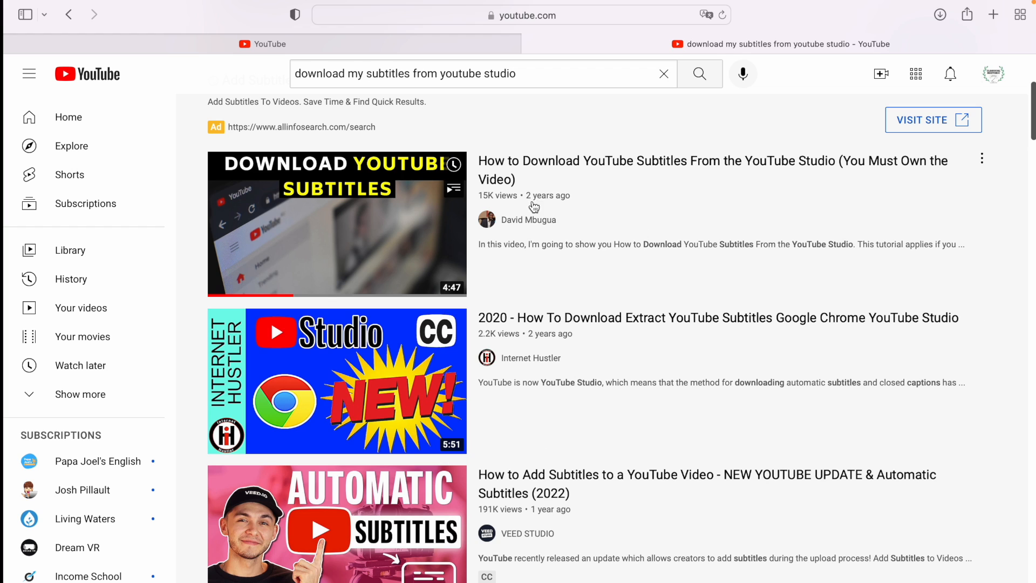
{"action": "mouse_move", "coordinate": [561, 201]}
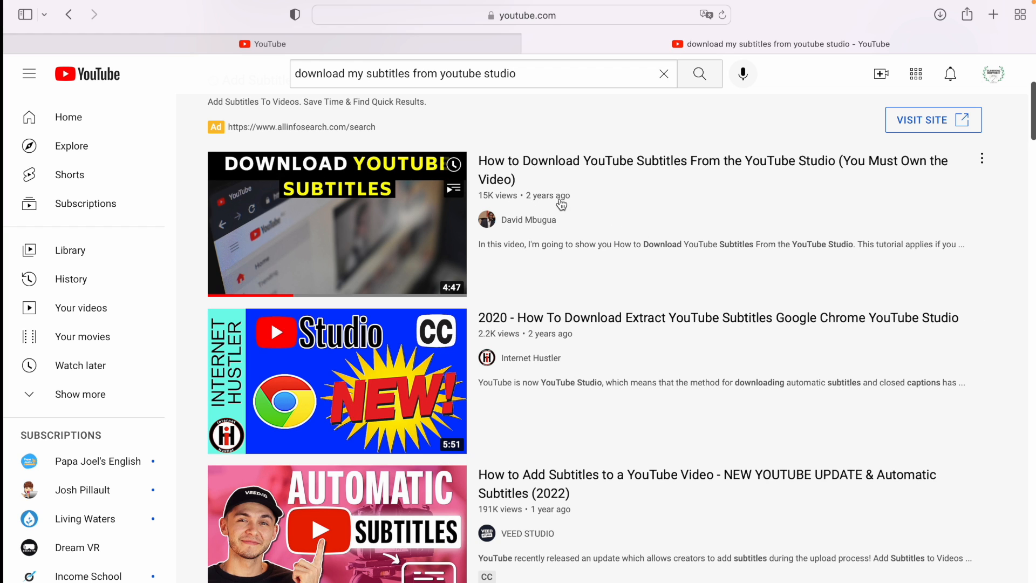
{"action": "mouse_move", "coordinate": [1000, 80]}
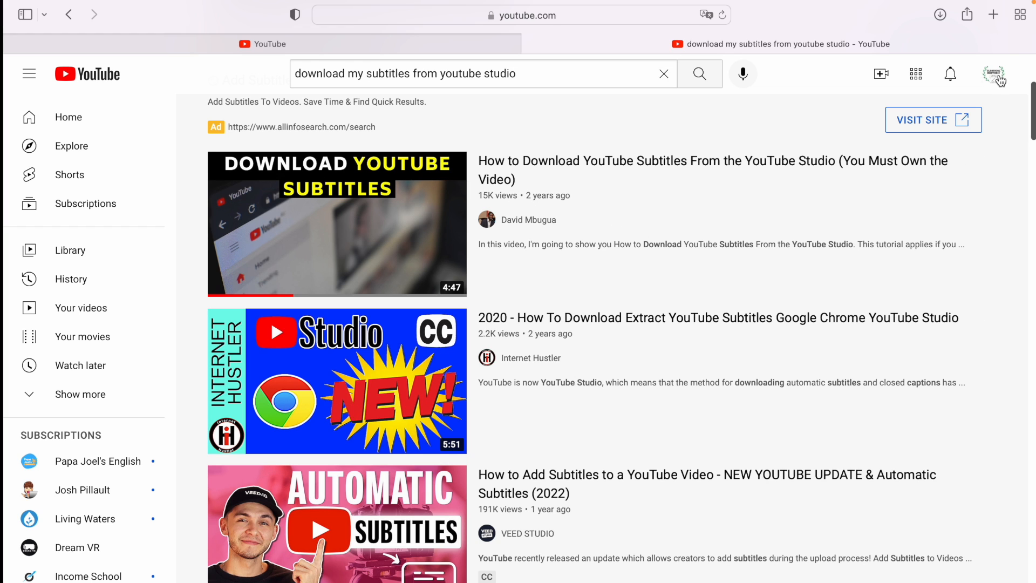
{"action": "left_click", "coordinate": [992, 73]}
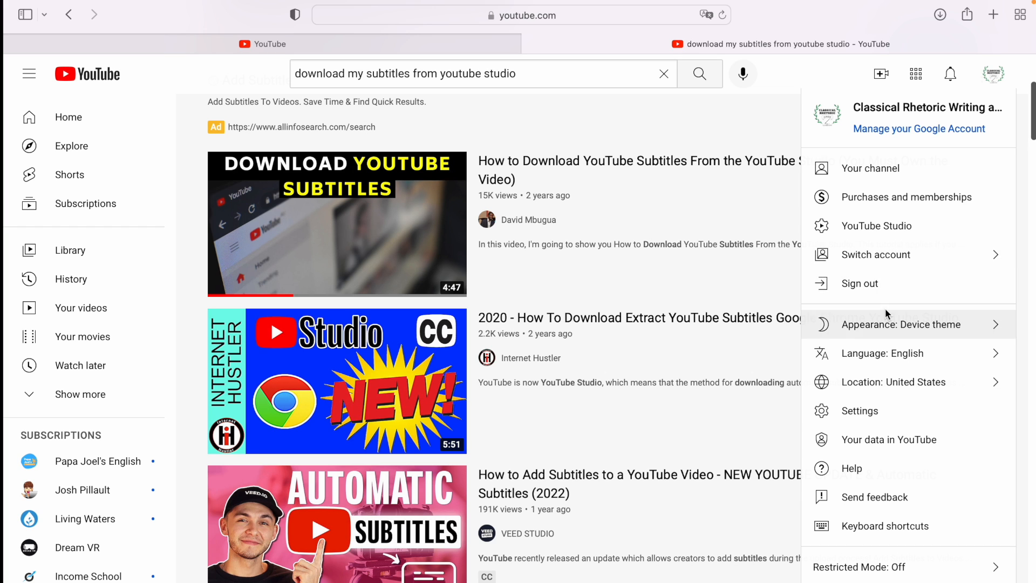
{"action": "mouse_move", "coordinate": [876, 226]}
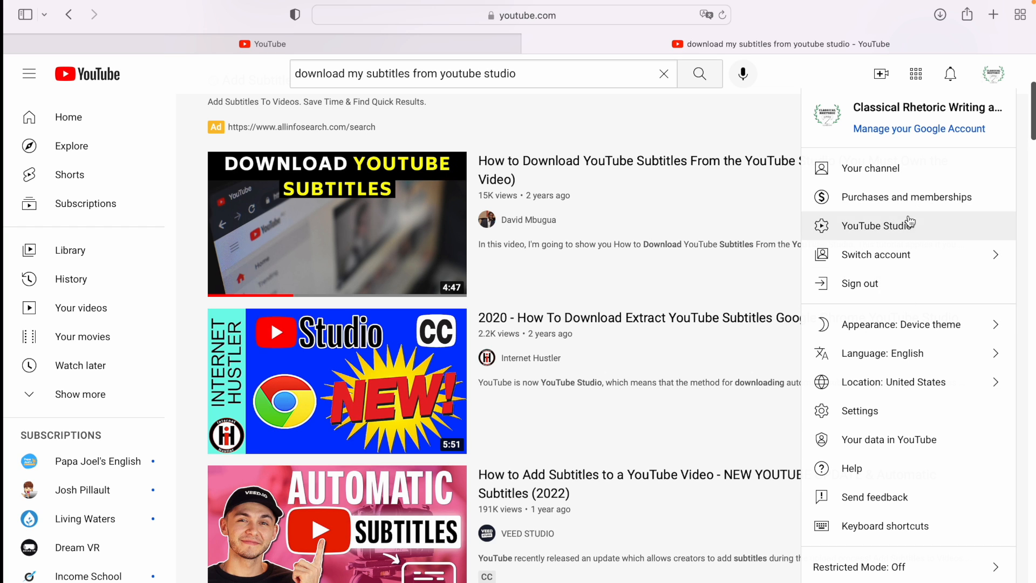
{"action": "mouse_move", "coordinate": [918, 239]}
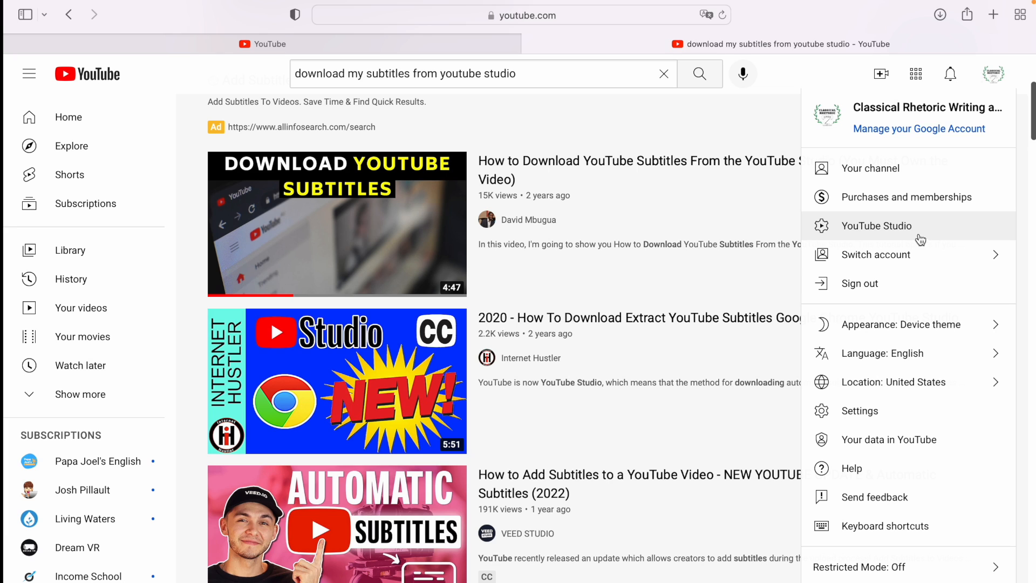
{"action": "mouse_move", "coordinate": [917, 235]}
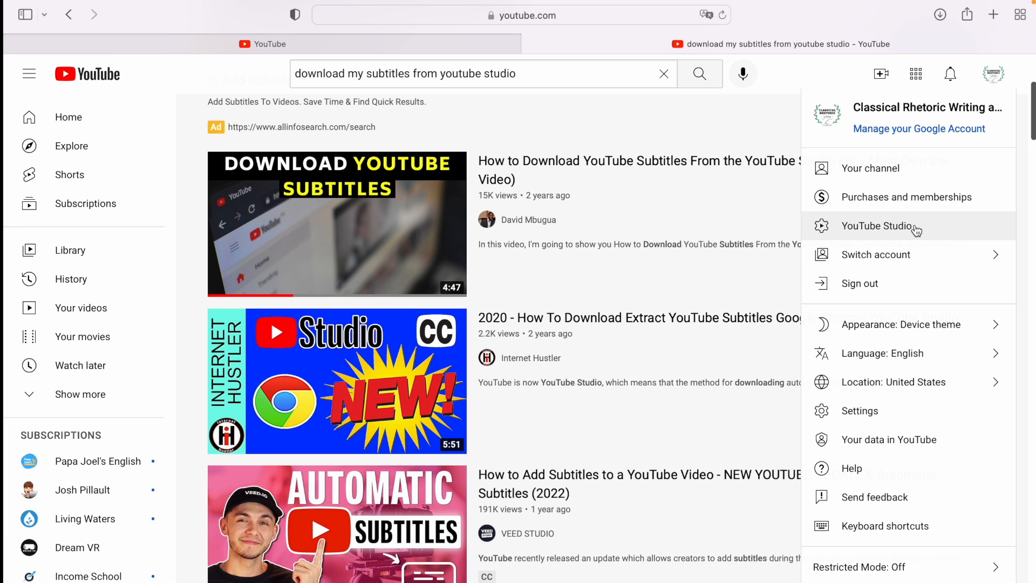
{"action": "left_click", "coordinate": [878, 225]}
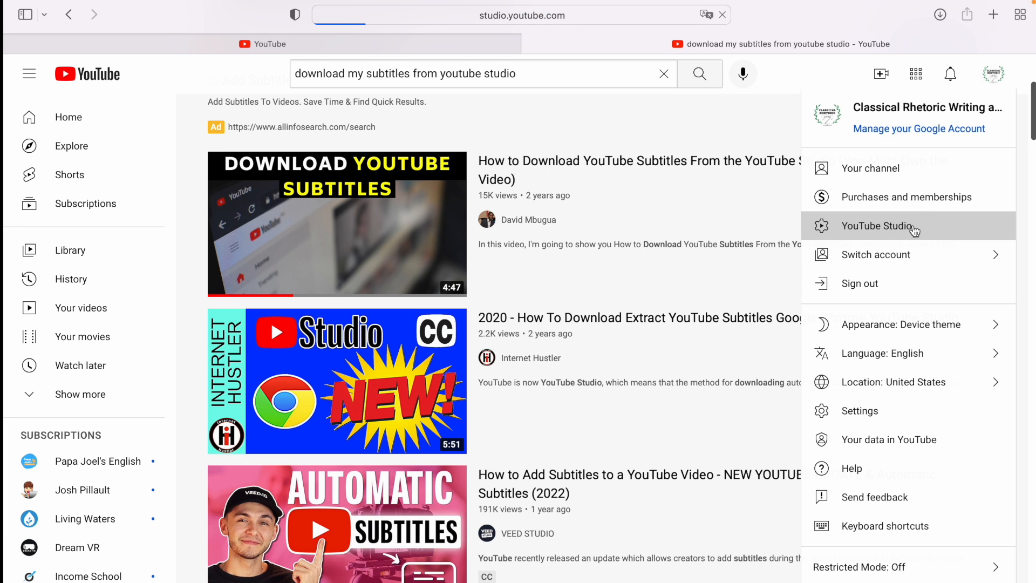
- Open the Studio dashboard and view the channel's uploaded videos list
{"action": "left_click", "coordinate": [879, 226]}
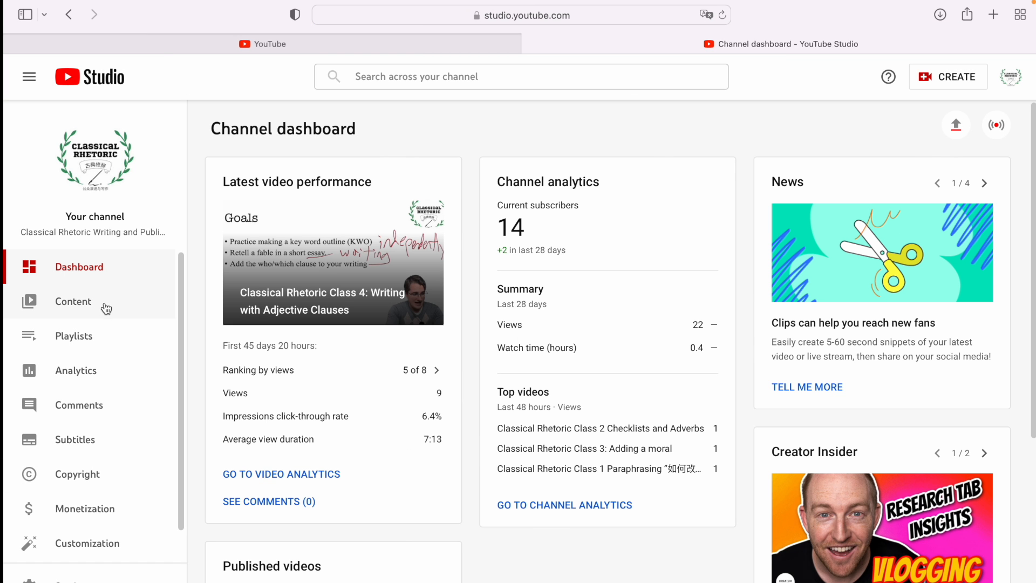
{"action": "left_click", "coordinate": [73, 301]}
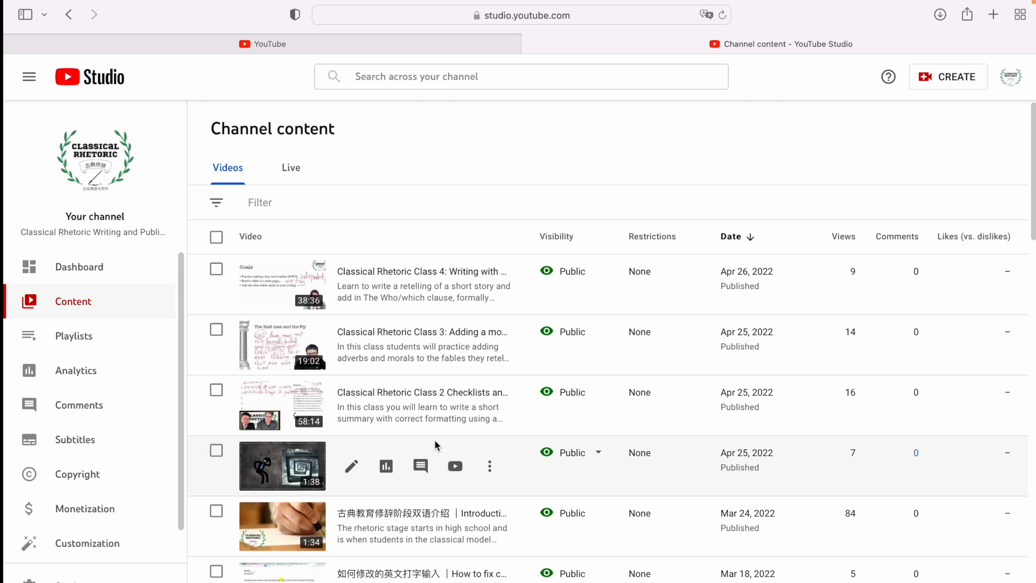
{"action": "scroll", "scroll_direction": "down", "scroll_amount": 3}
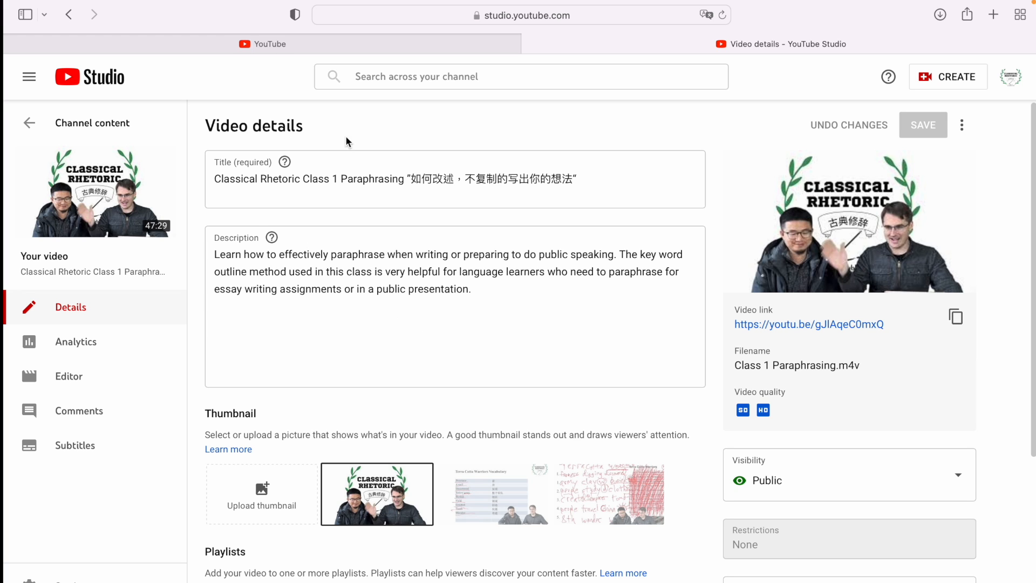
{"action": "mouse_move", "coordinate": [387, 129]}
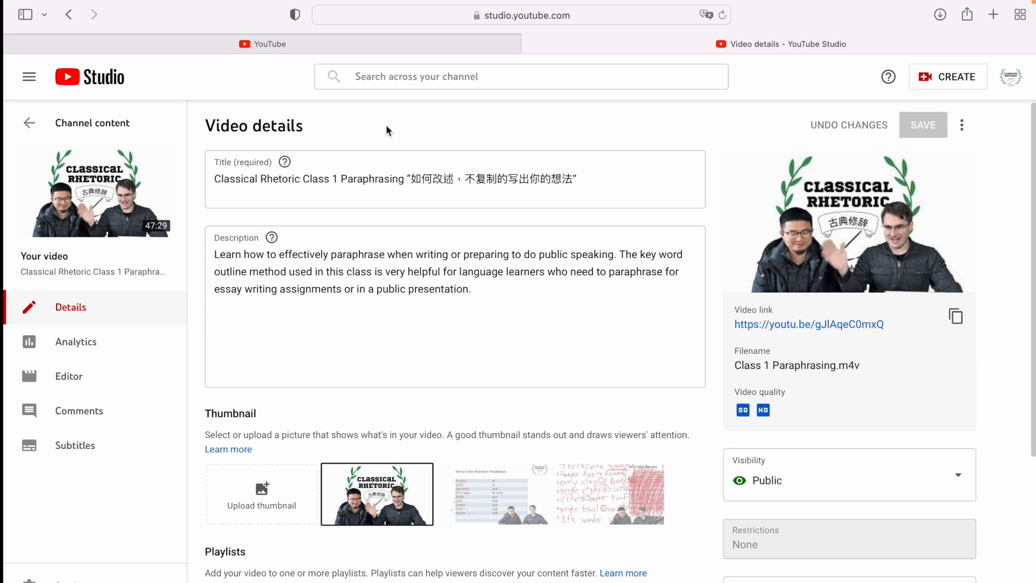
- Scroll the Class 1 Paraphrasing details page down to the Subtitles panel
{"action": "scroll", "scroll_direction": "down", "scroll_amount": 3}
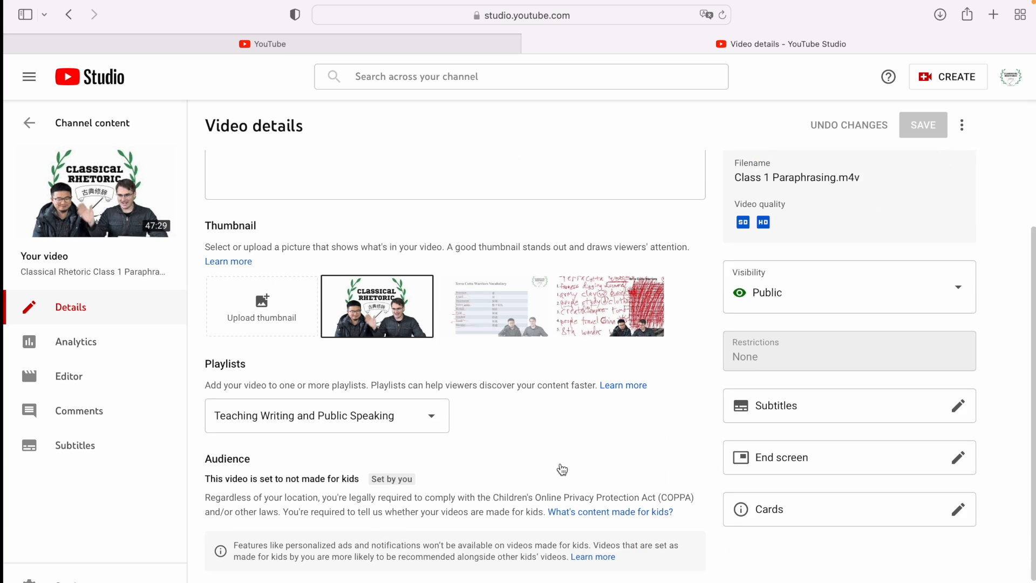
{"action": "scroll", "scroll_direction": "down", "scroll_amount": 3}
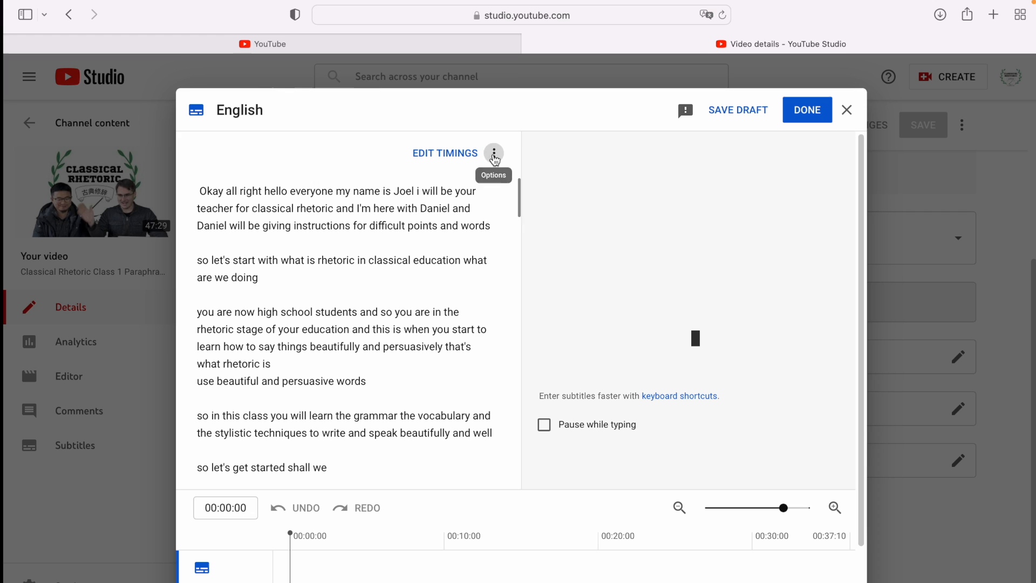
- Close the English subtitle editor, discarding unsaved changes
{"action": "left_click", "coordinate": [494, 152]}
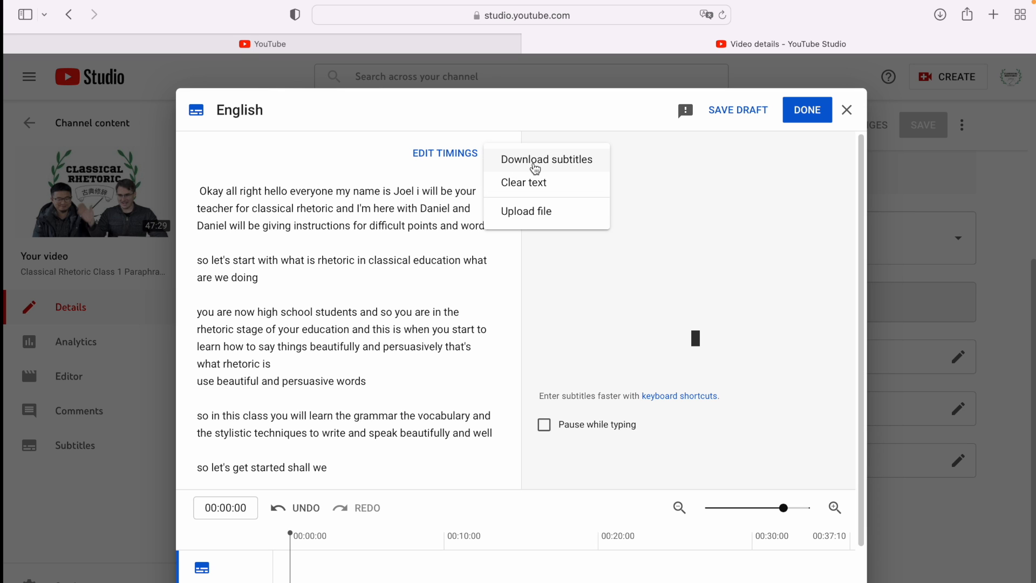
{"action": "mouse_move", "coordinate": [881, 99]}
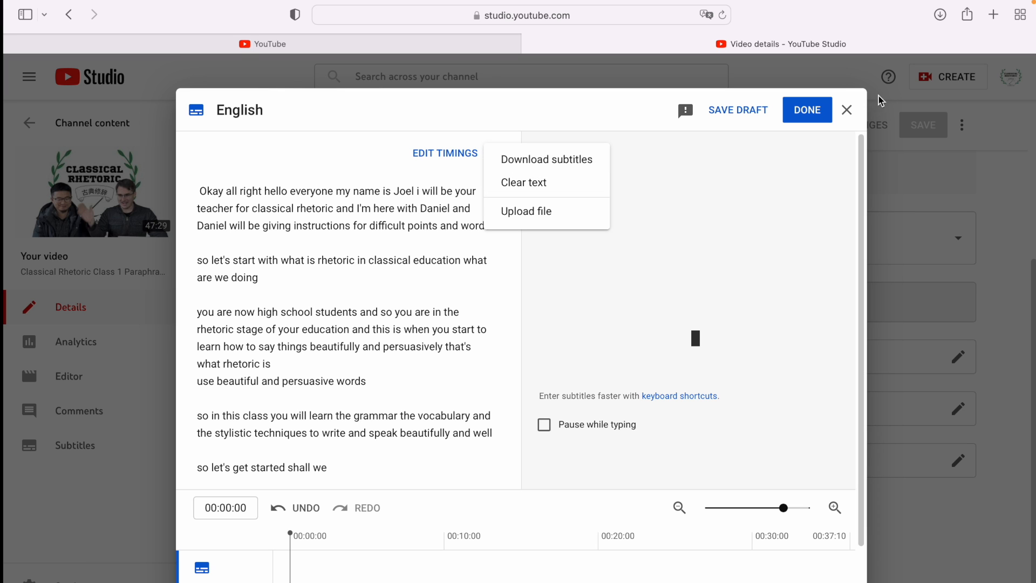
{"action": "left_click", "coordinate": [846, 109]}
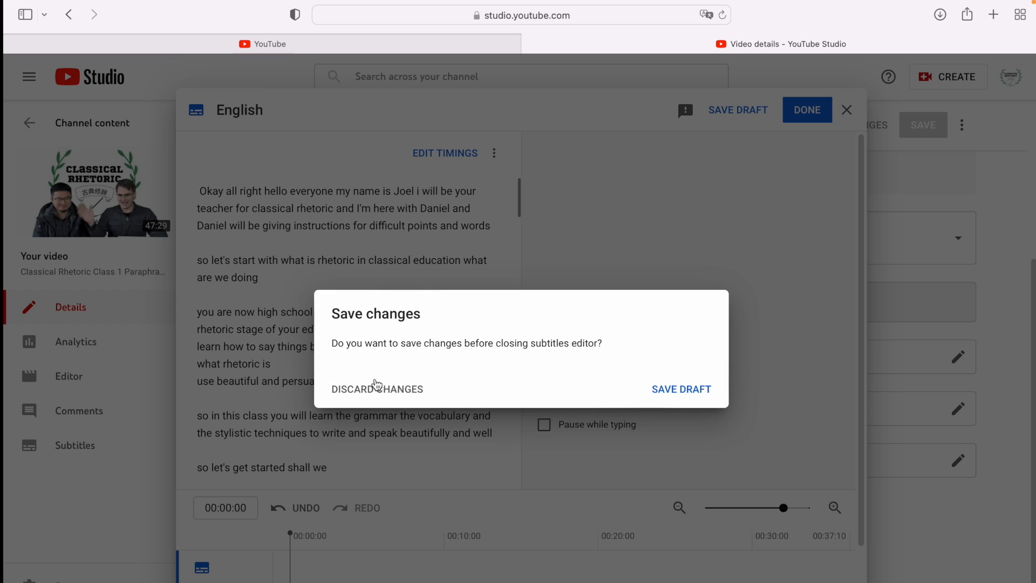
{"action": "left_click", "coordinate": [377, 389]}
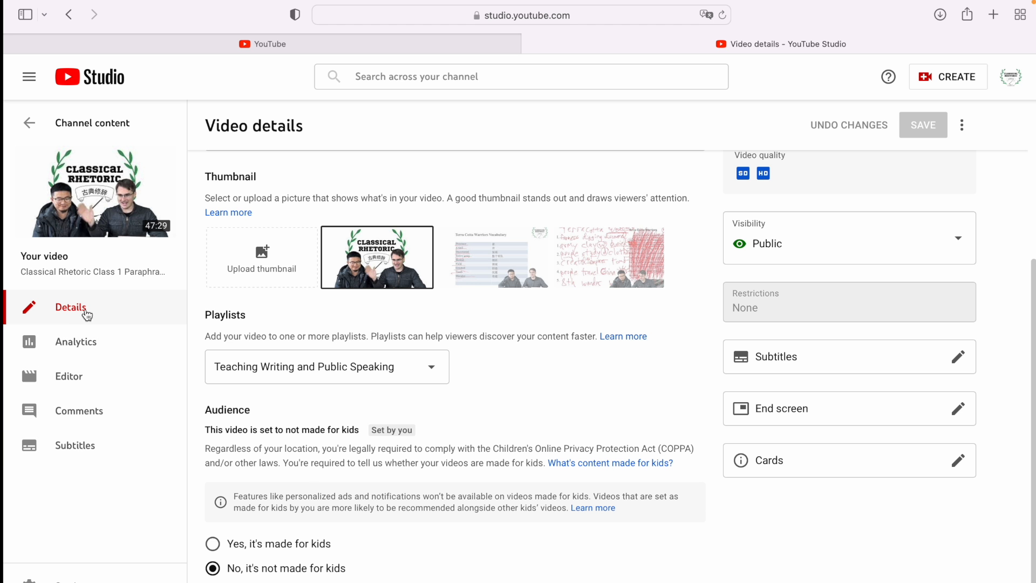
{"action": "mouse_move", "coordinate": [74, 444]}
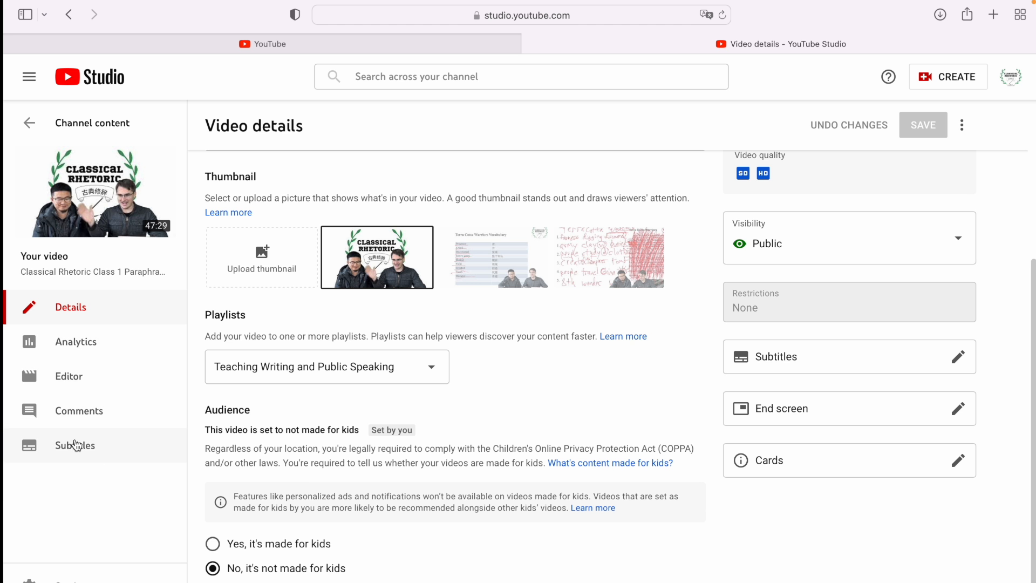
- Open Video subtitles and show the automatic English track's .vtt, .srt and .sbv download options
{"action": "left_click", "coordinate": [75, 444]}
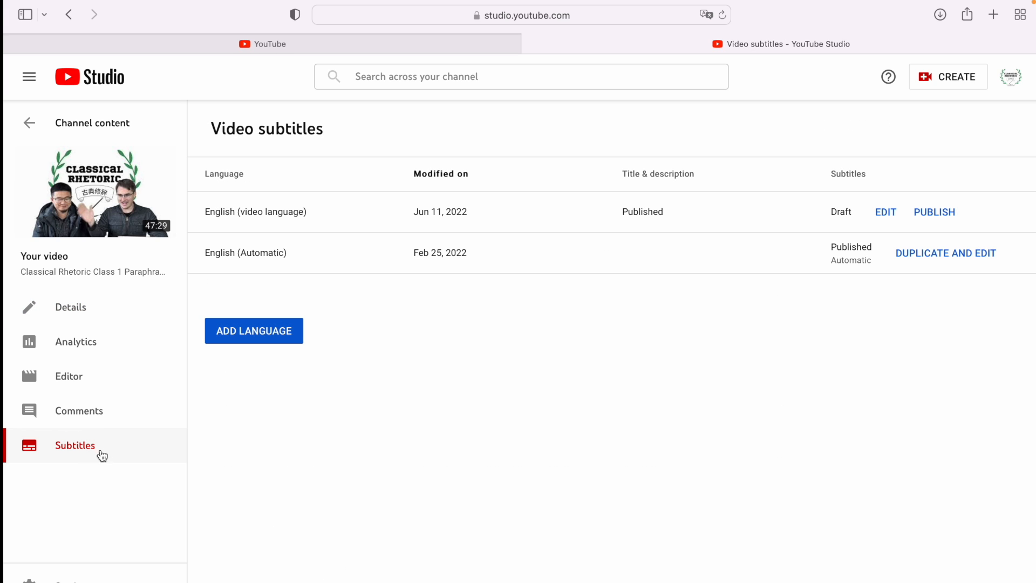
{"action": "mouse_move", "coordinate": [558, 281]}
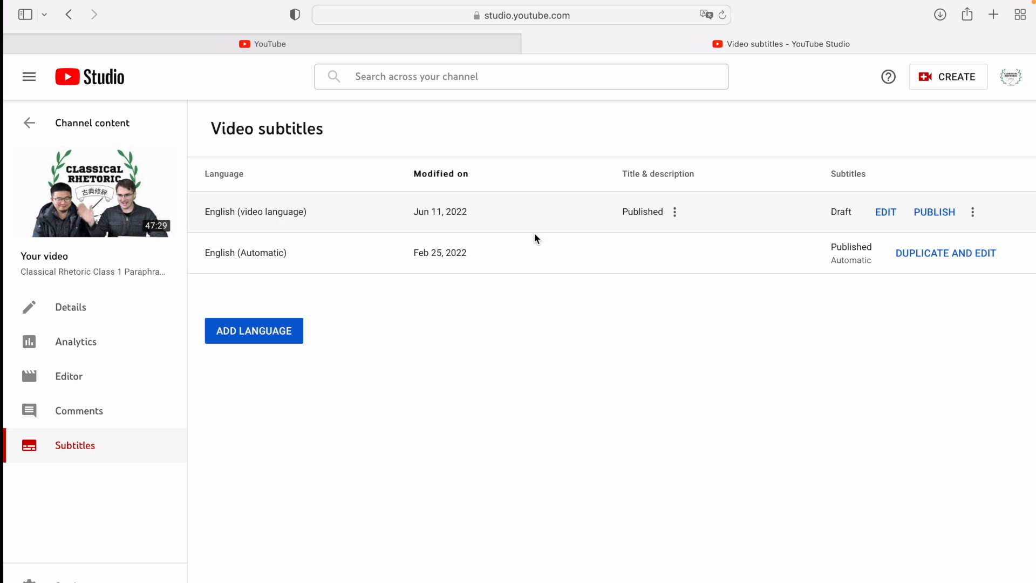
{"action": "mouse_move", "coordinate": [934, 212]}
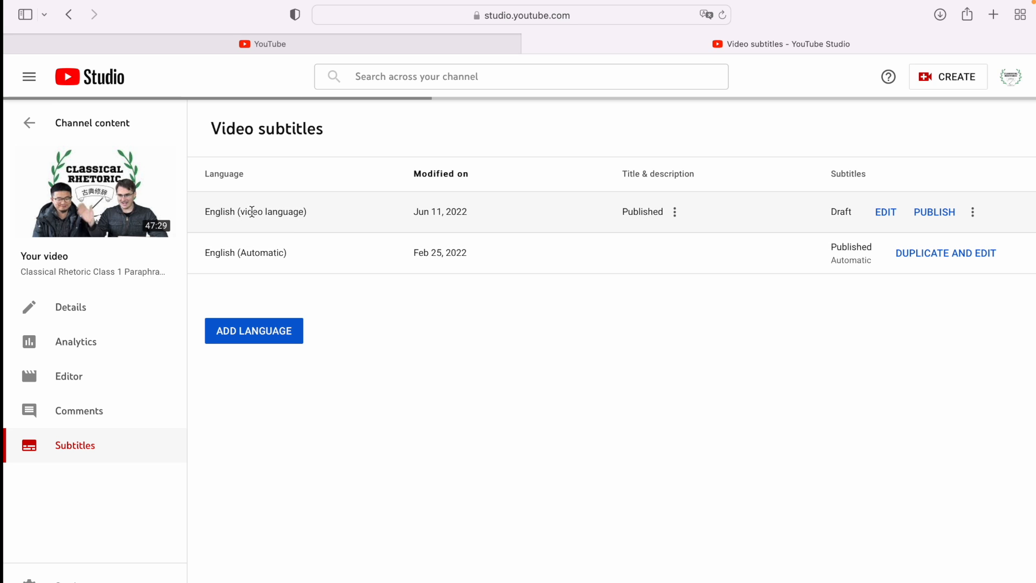
{"action": "left_click", "coordinate": [934, 212]}
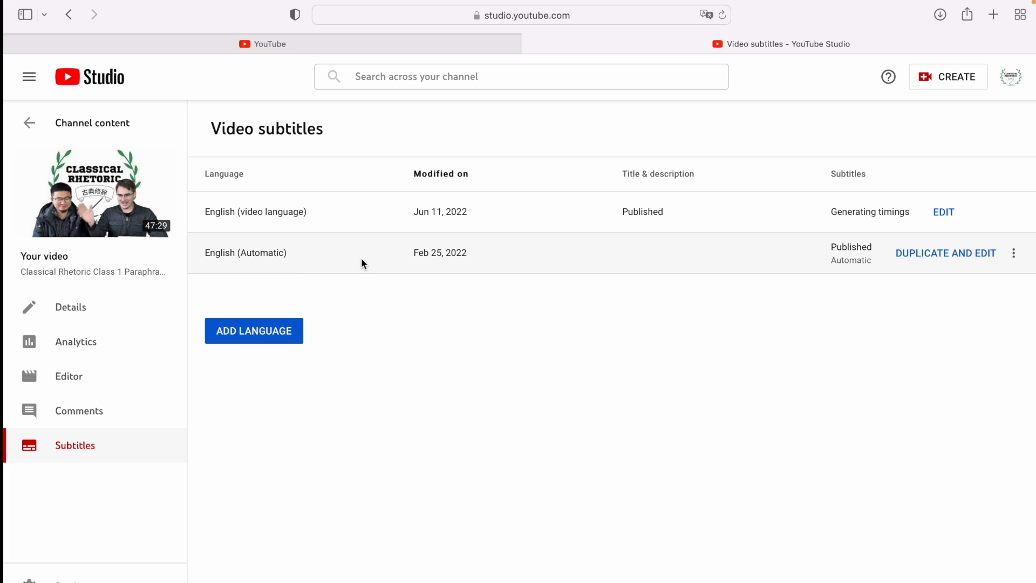
{"action": "mouse_move", "coordinate": [1014, 253]}
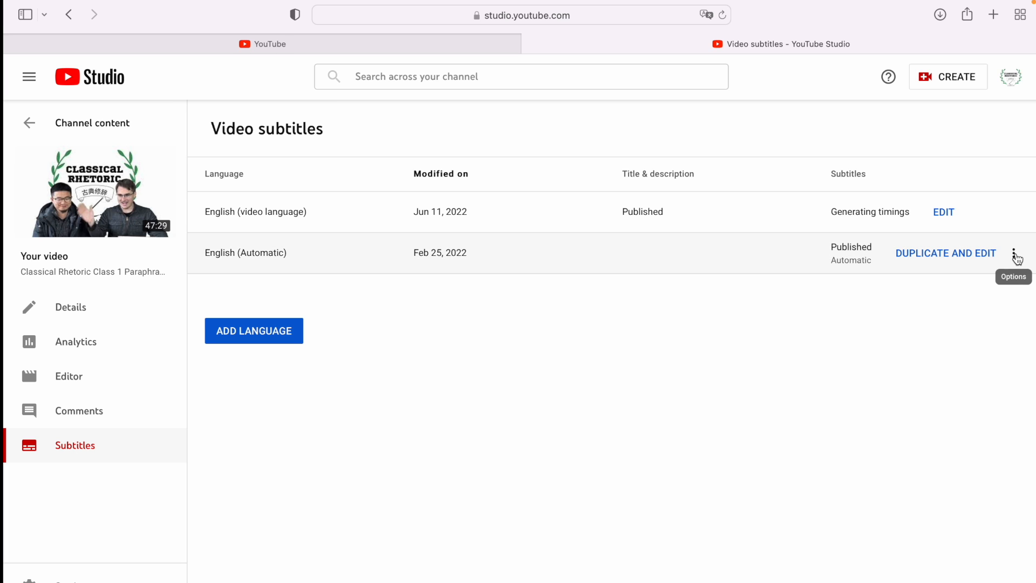
{"action": "left_click", "coordinate": [1016, 254]}
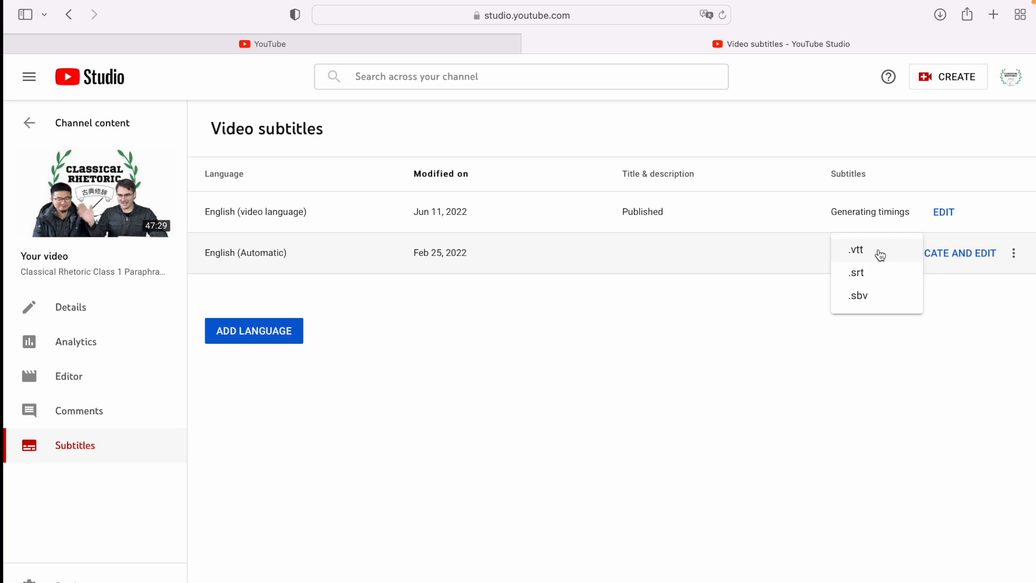
{"action": "mouse_move", "coordinate": [871, 303]}
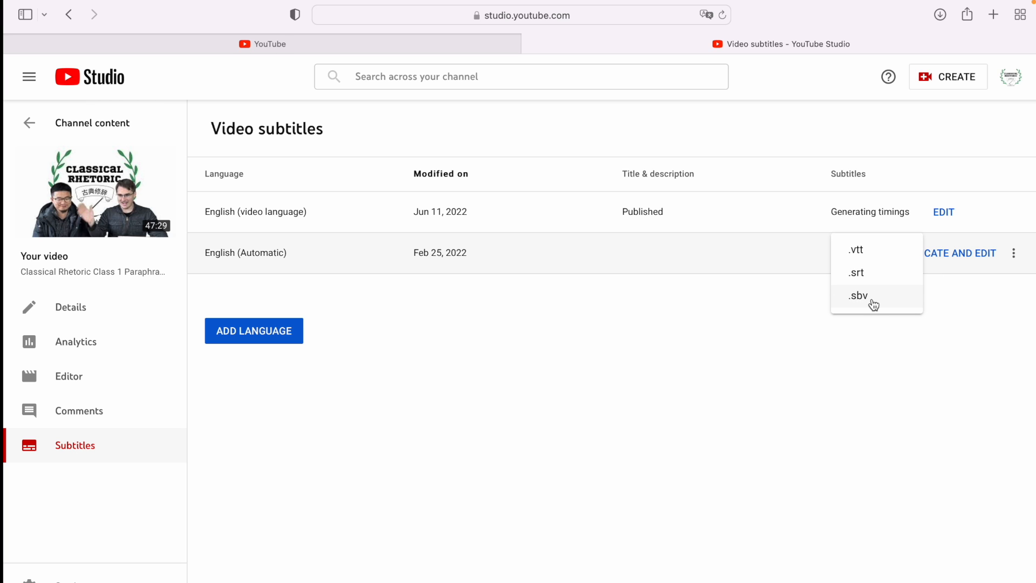
{"action": "mouse_move", "coordinate": [875, 280]}
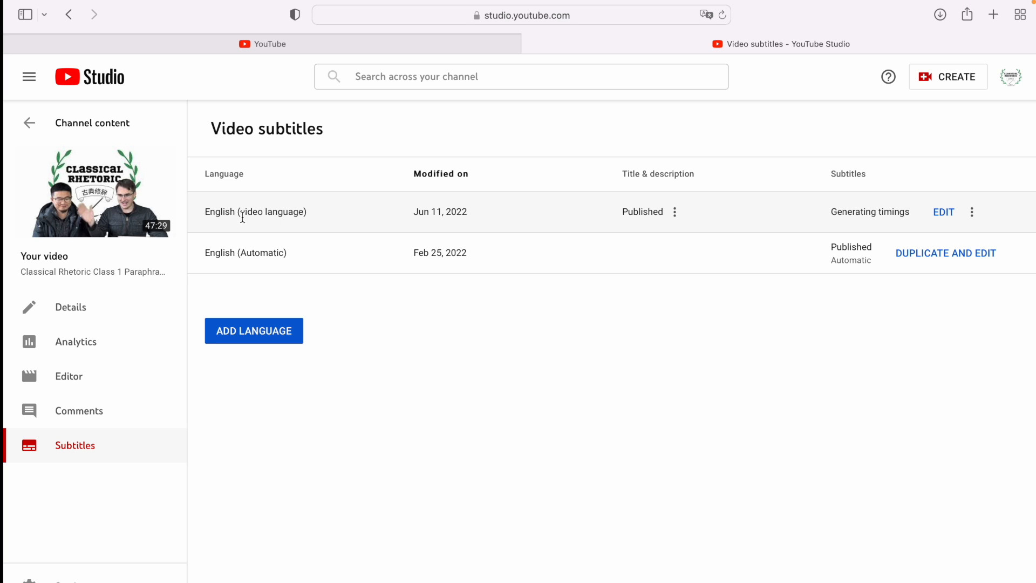
{"action": "double_click", "coordinate": [848, 212]}
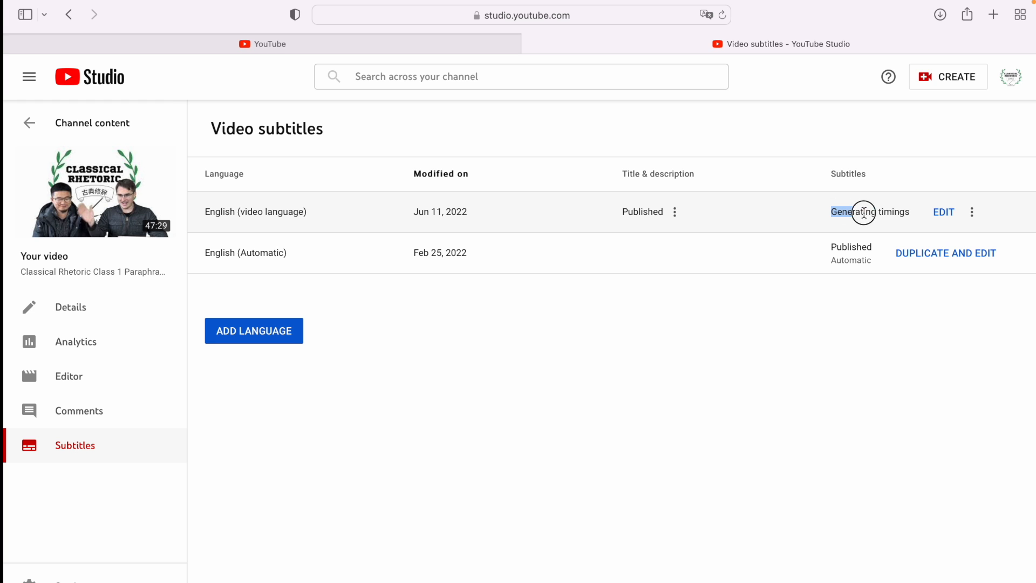
{"action": "left_click", "coordinate": [971, 212]}
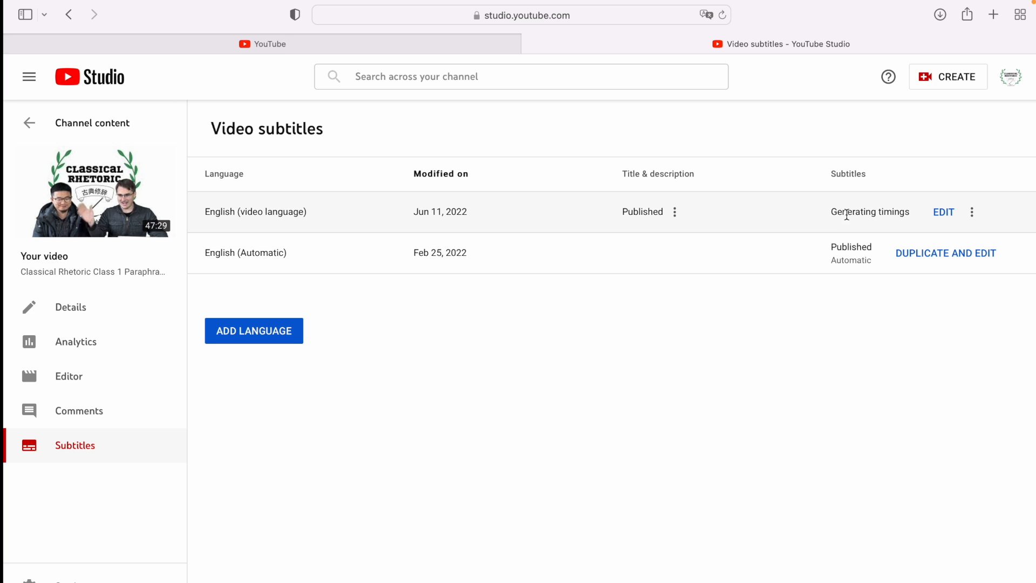
{"action": "mouse_move", "coordinate": [972, 212]}
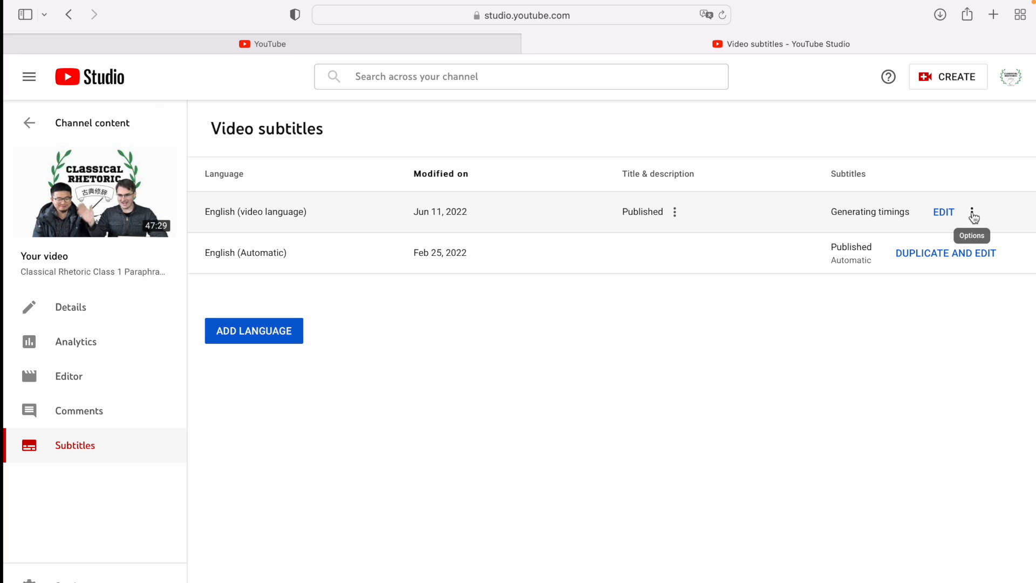
{"action": "left_click", "coordinate": [971, 212]}
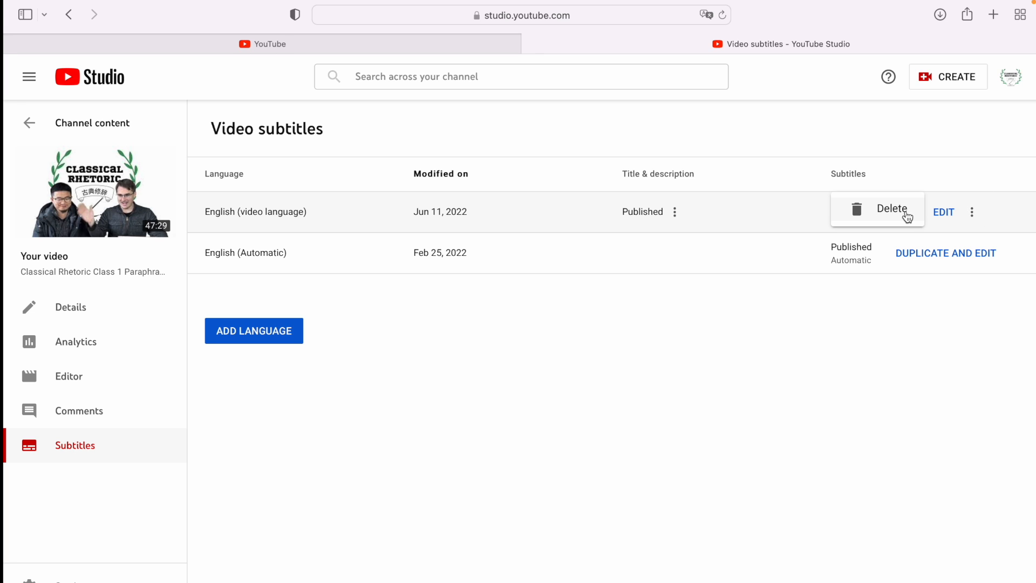
{"action": "left_click", "coordinate": [891, 209]}
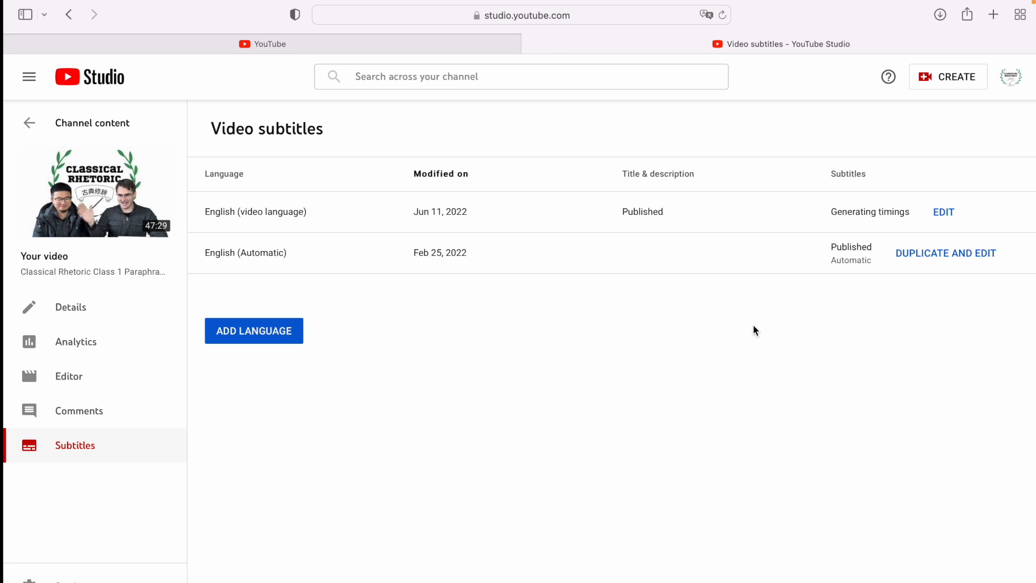
{"action": "mouse_move", "coordinate": [545, 426]}
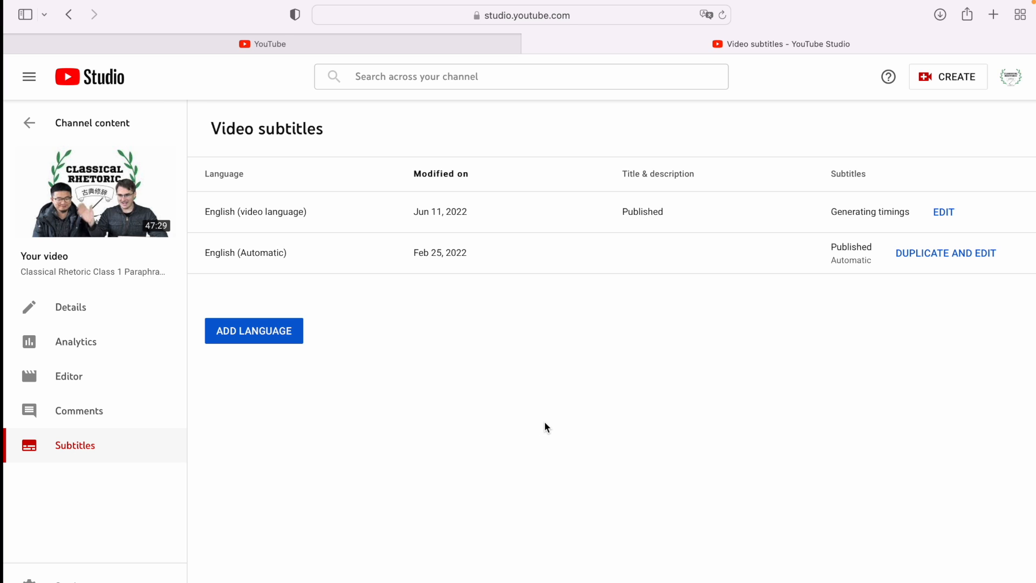